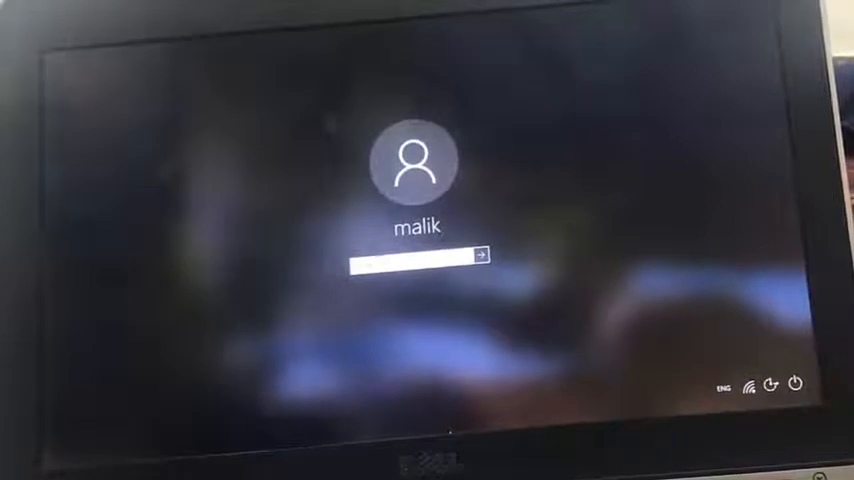
Attempt a password, dismiss the incorrect-password message, and restart into recovery from the power options
{"action": "type", "text": "password"}
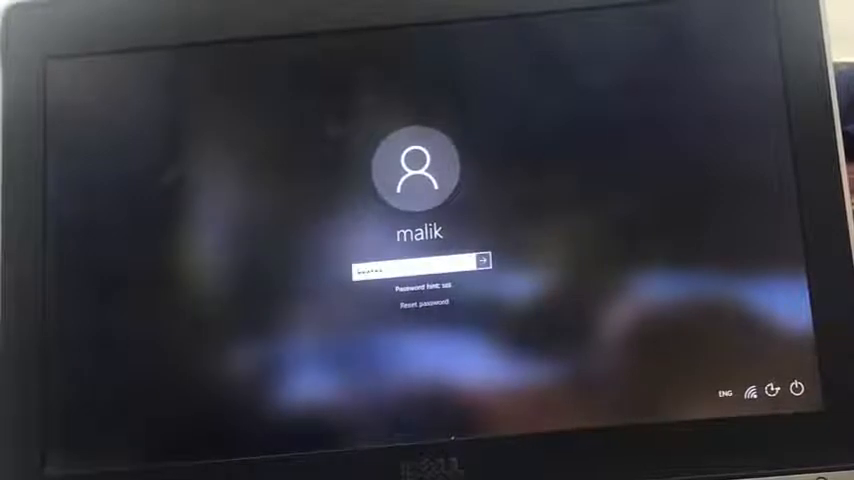
{"action": "left_click", "coordinate": [486, 262]}
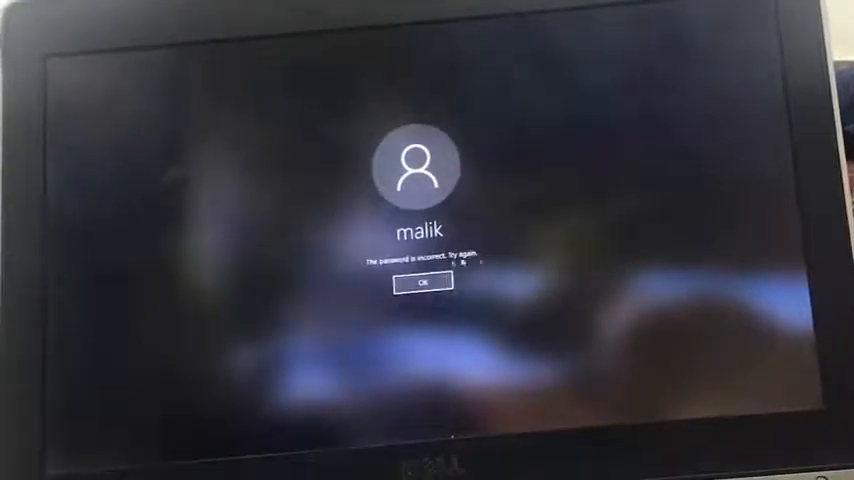
{"action": "left_click", "coordinate": [422, 280]}
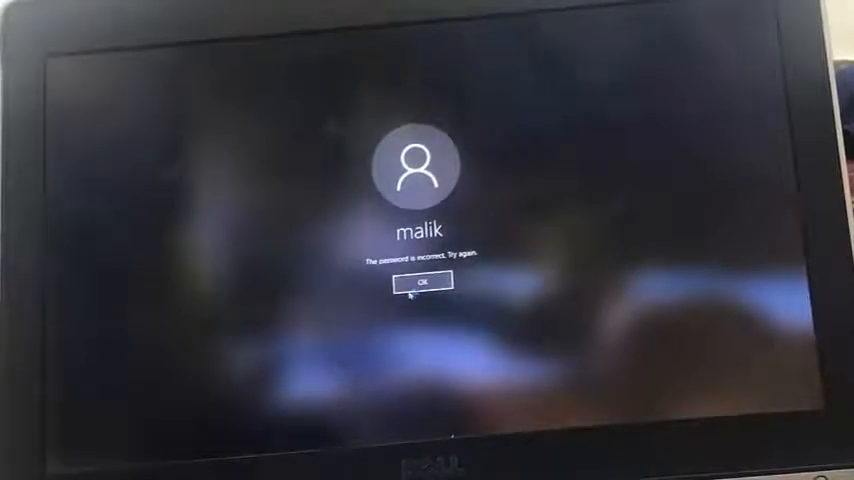
{"action": "left_click", "coordinate": [424, 280]}
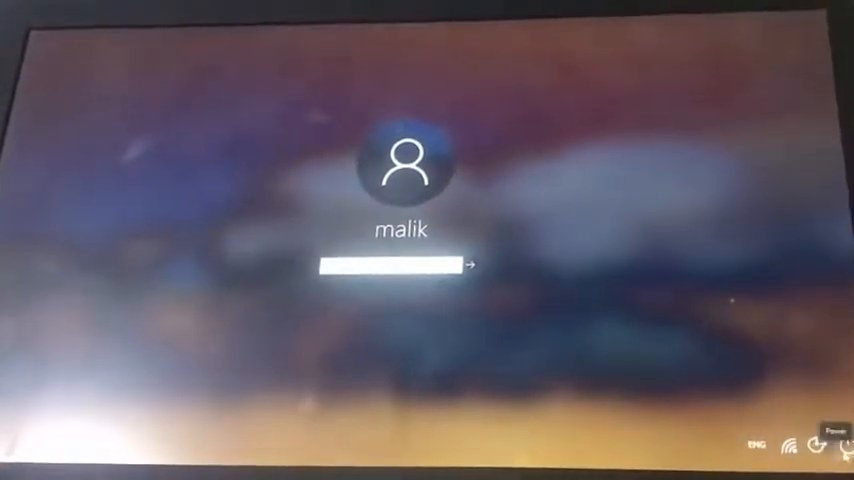
{"action": "left_click", "coordinate": [826, 444]}
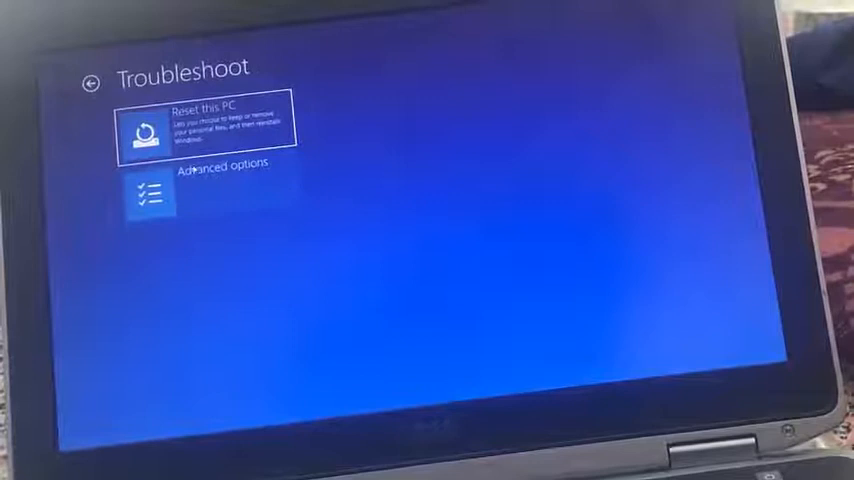
Go through Advanced options into System Image Recovery and continue to the backup location page
{"action": "left_click", "coordinate": [156, 196]}
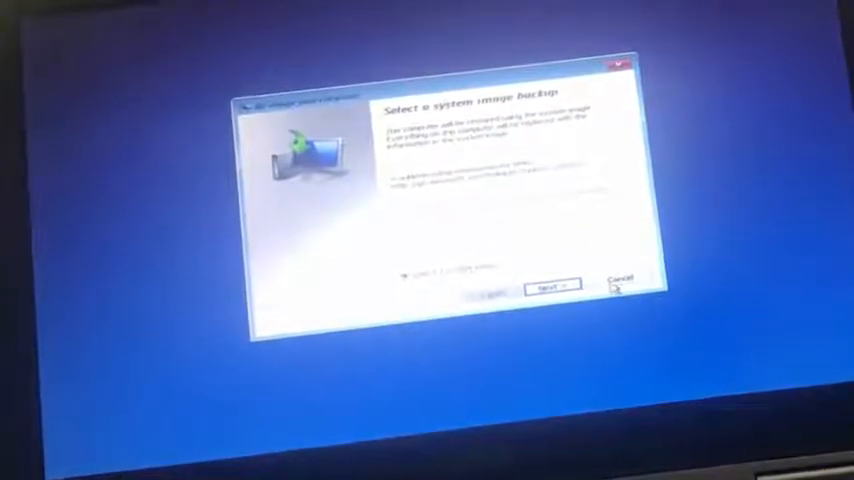
{"action": "left_click", "coordinate": [548, 286]}
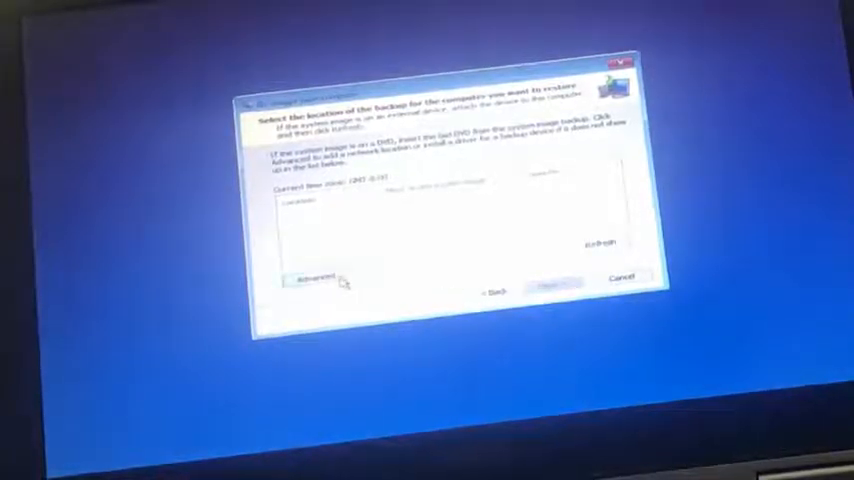
Open the file browse dialog from the wizard and scroll through the drive's folders
{"action": "left_click", "coordinate": [314, 278]}
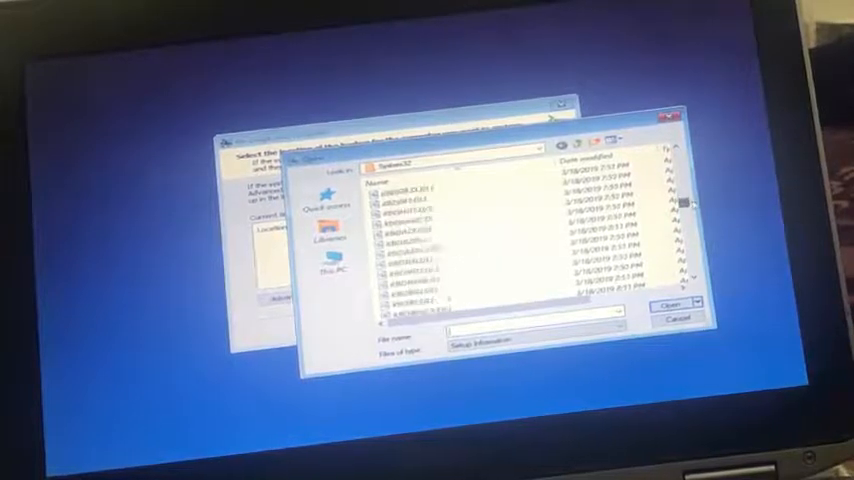
{"action": "scroll", "scroll_direction": "down", "scroll_amount": 3}
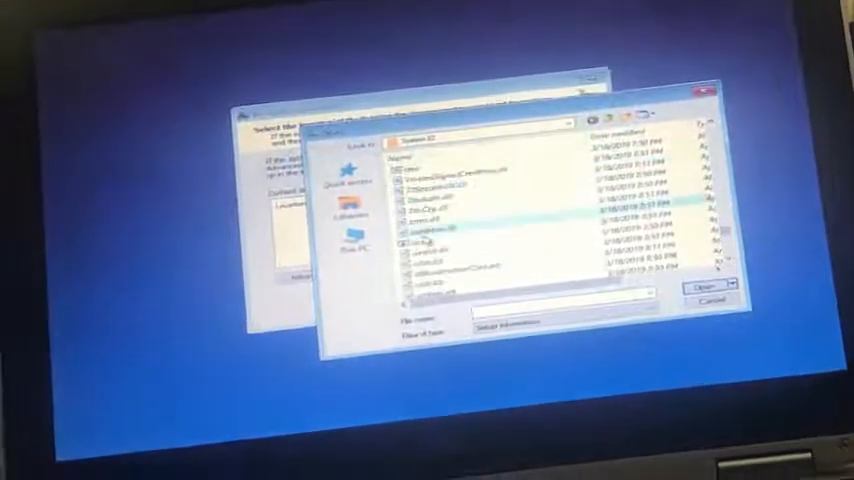
Browse from This PC into the Local Disk and scroll through the Windows folder contents
{"action": "left_click", "coordinate": [356, 240]}
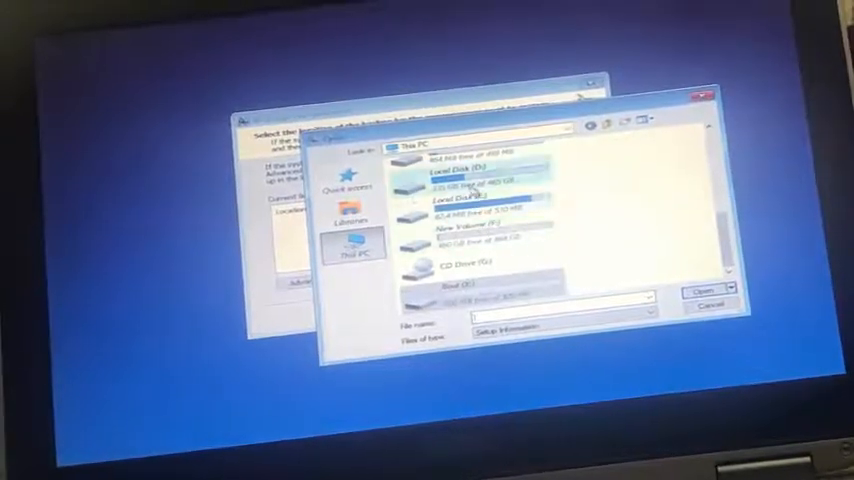
{"action": "double_click", "coordinate": [460, 180]}
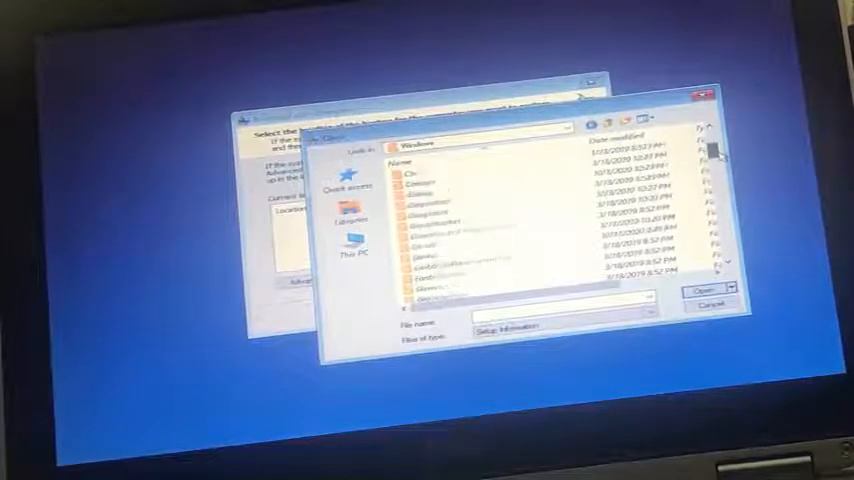
{"action": "scroll", "scroll_direction": "down", "scroll_amount": 3}
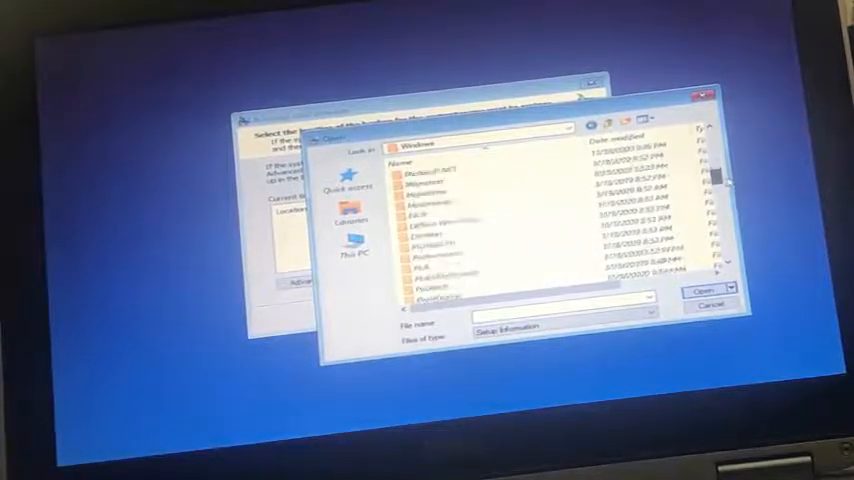
{"action": "scroll", "scroll_direction": "down", "scroll_amount": 3}
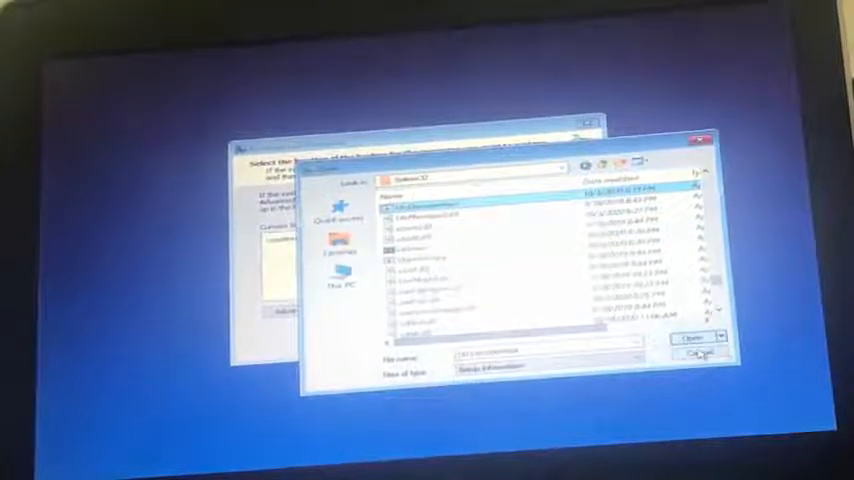
Close the file browser and choose Continue to exit recovery toward Windows 10
{"action": "left_click", "coordinate": [696, 338]}
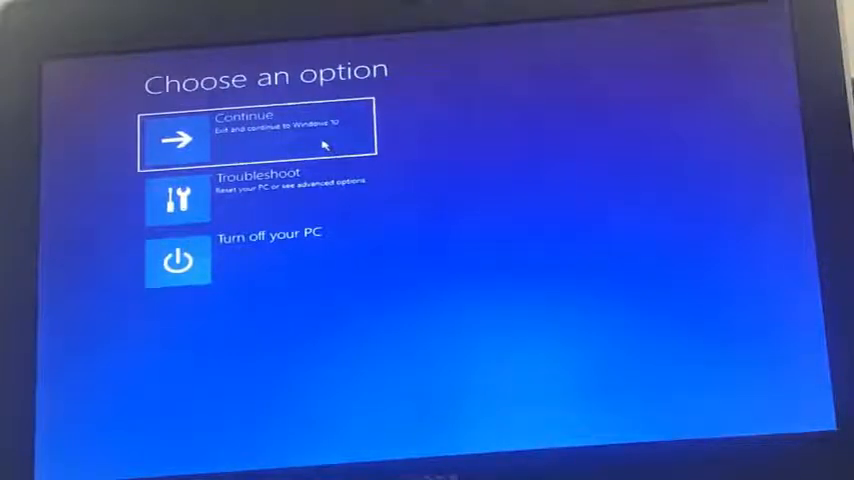
{"action": "left_click", "coordinate": [260, 136]}
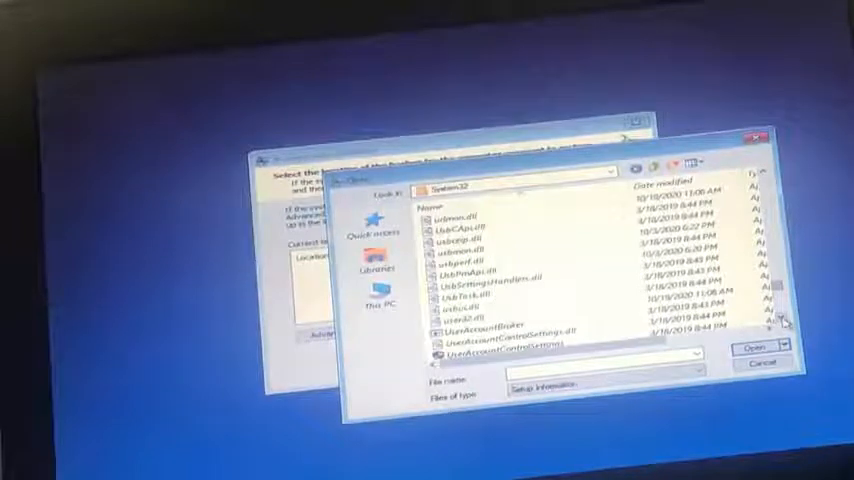
Scroll the System32 listing past the utilman files to the UserAccount entries
{"action": "scroll", "scroll_direction": "down", "scroll_amount": 3}
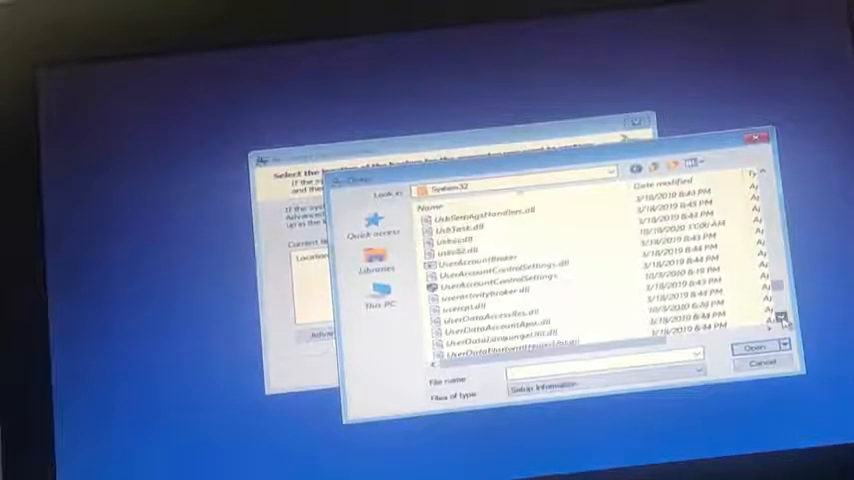